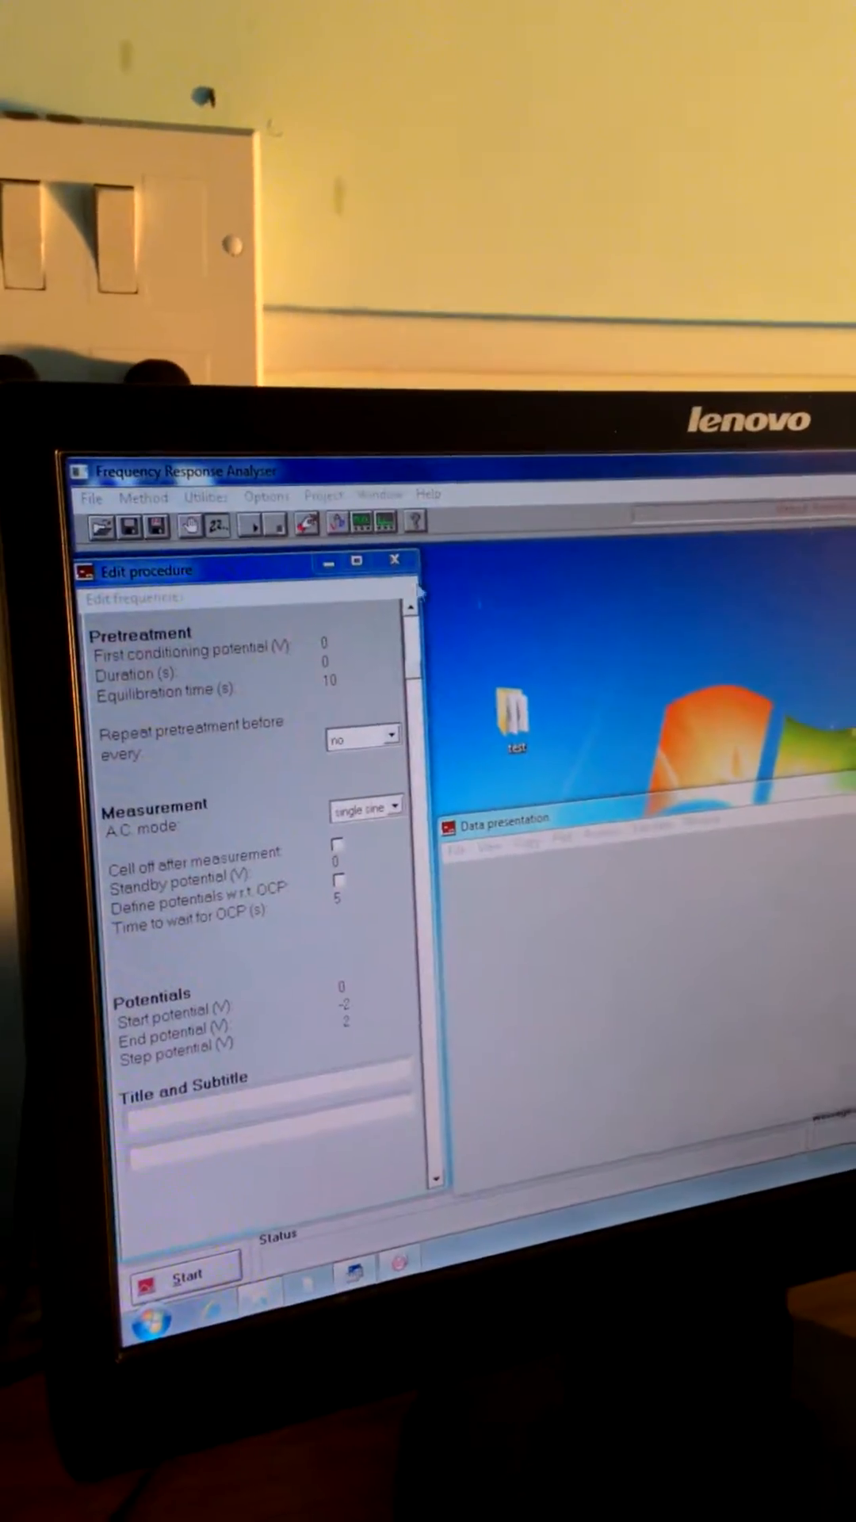
Step: Bring up the Edit frequencies dialog showing the 150-point 10 kHz to 0.01 Hz linear sweep
{"action": "left_click", "coordinate": [116, 498]}
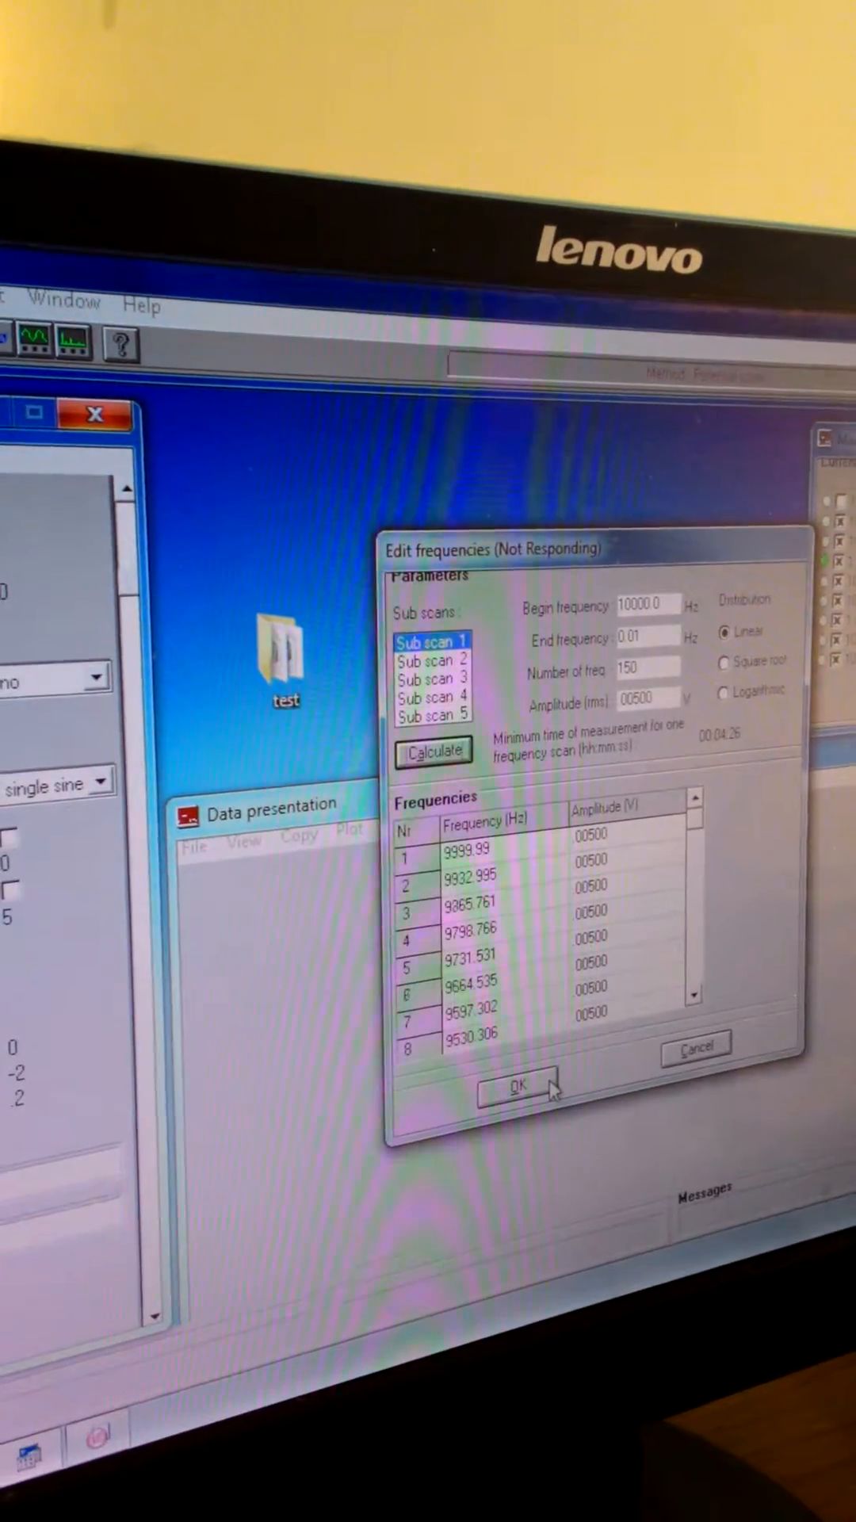
Step: Accept the sub-scan frequencies and return to the procedure with single sine, -2 to 2 V
{"action": "left_click", "coordinate": [517, 1085]}
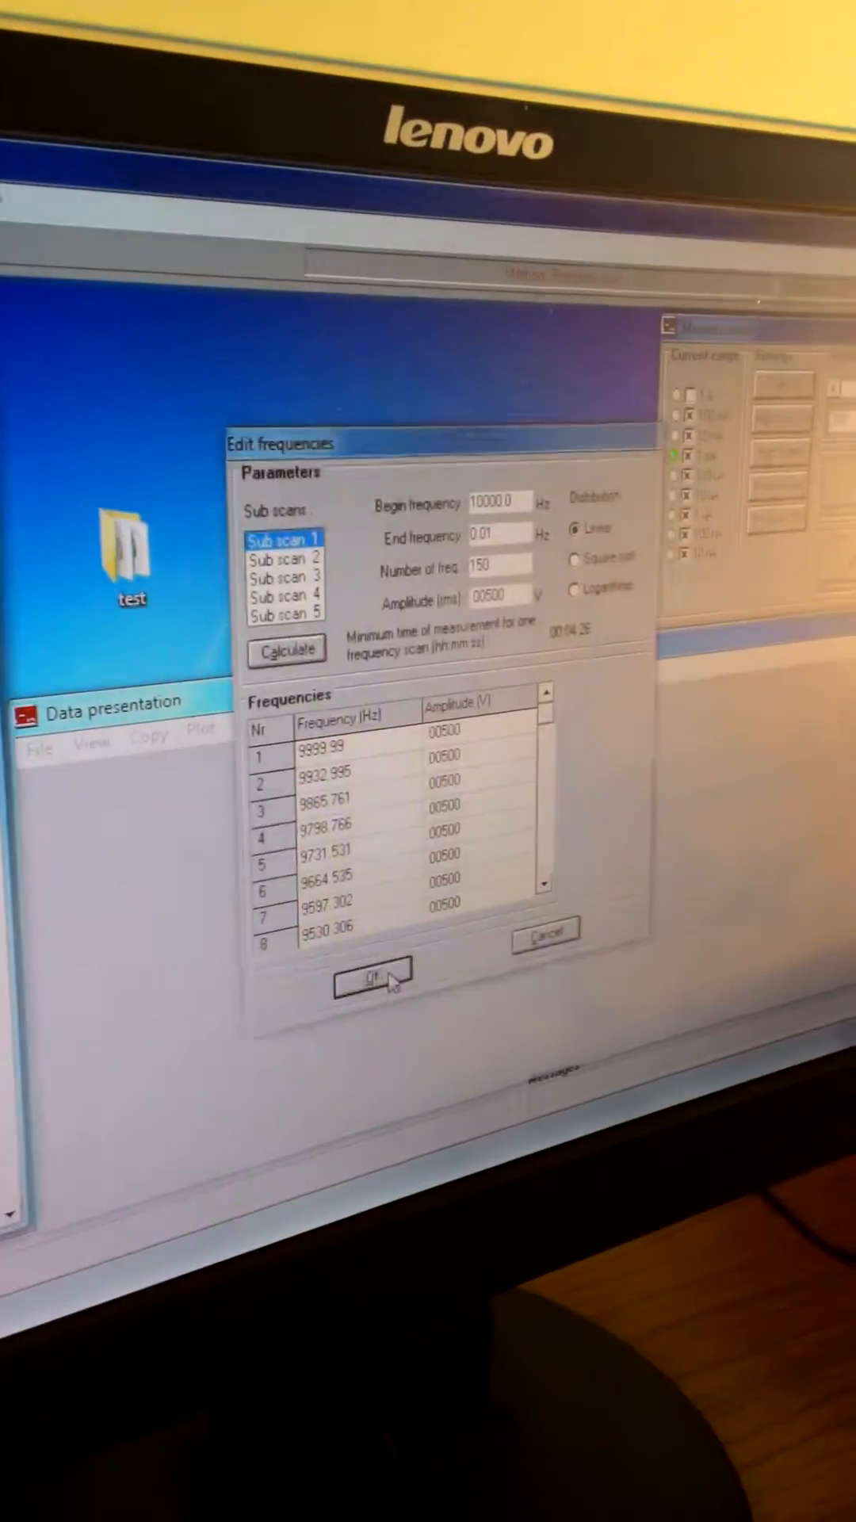
{"action": "left_click", "coordinate": [374, 972]}
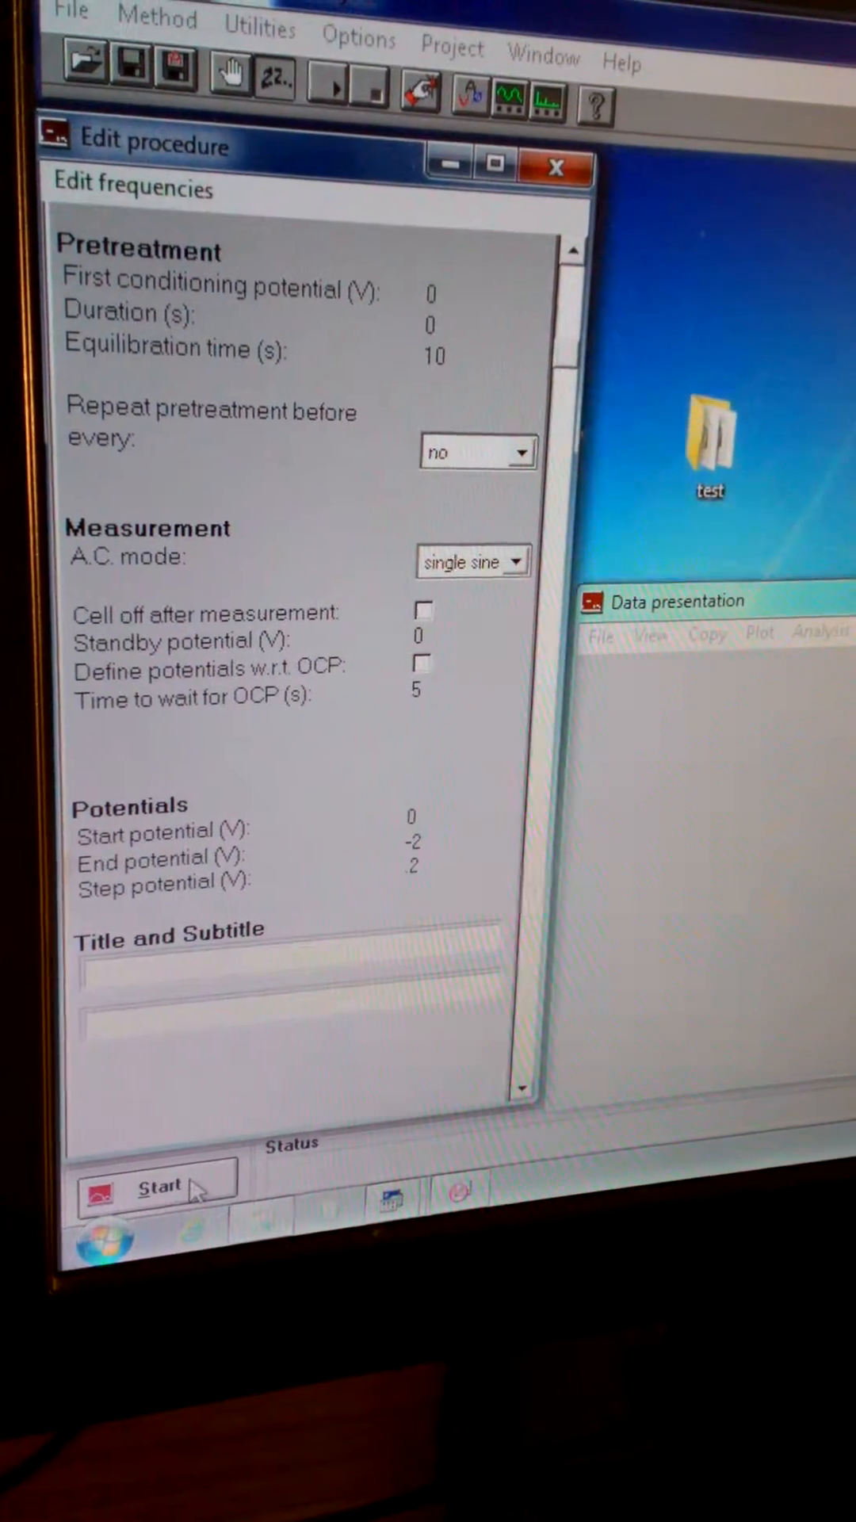
Step: Start the measurement, replacing the existing output file and continuing despite unsaved data
{"action": "left_click", "coordinate": [159, 1186]}
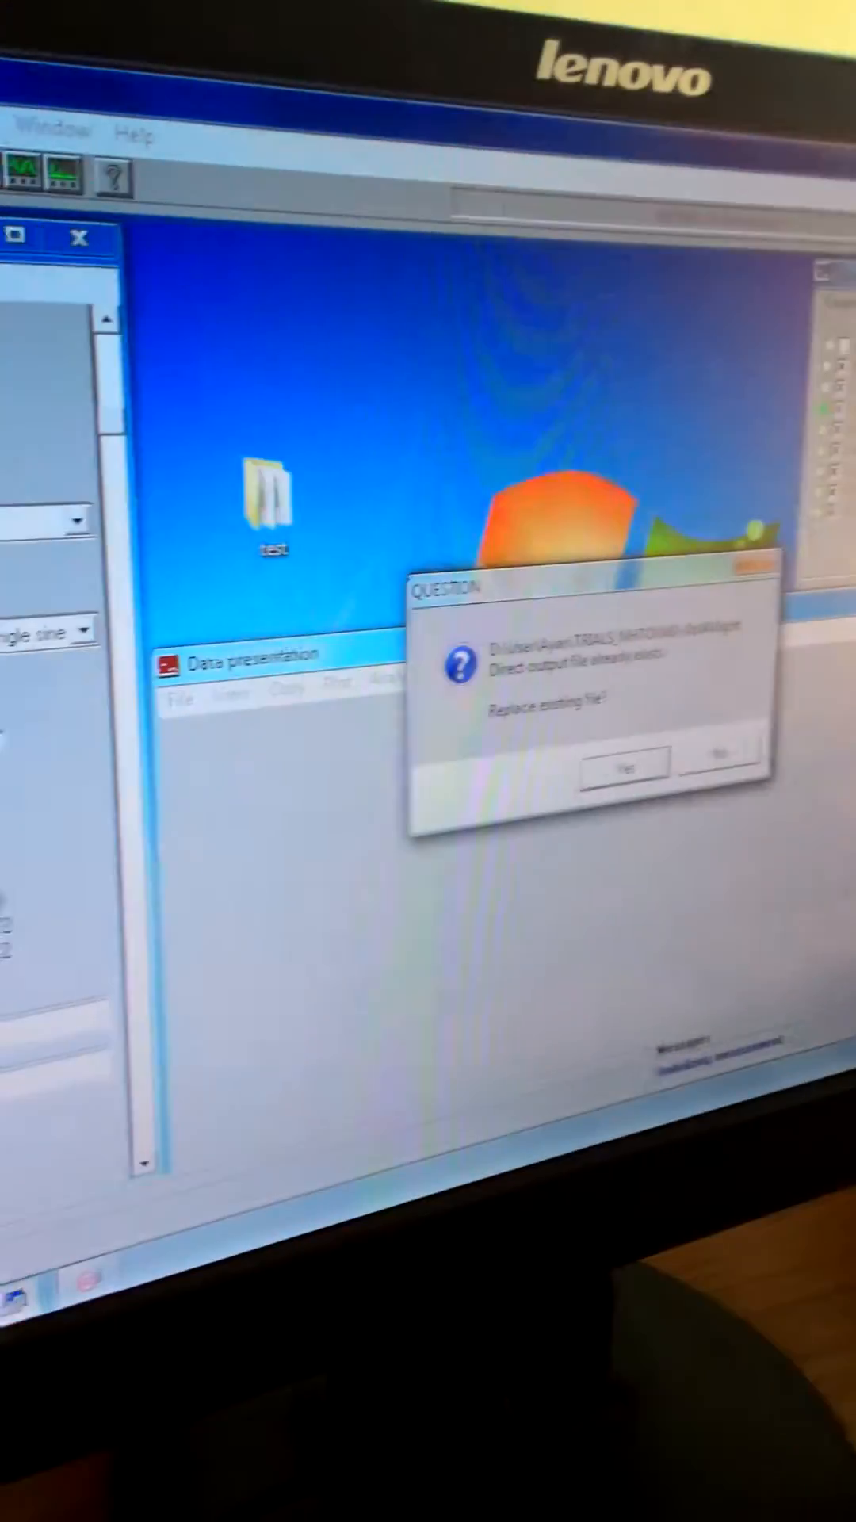
{"action": "left_click", "coordinate": [627, 764]}
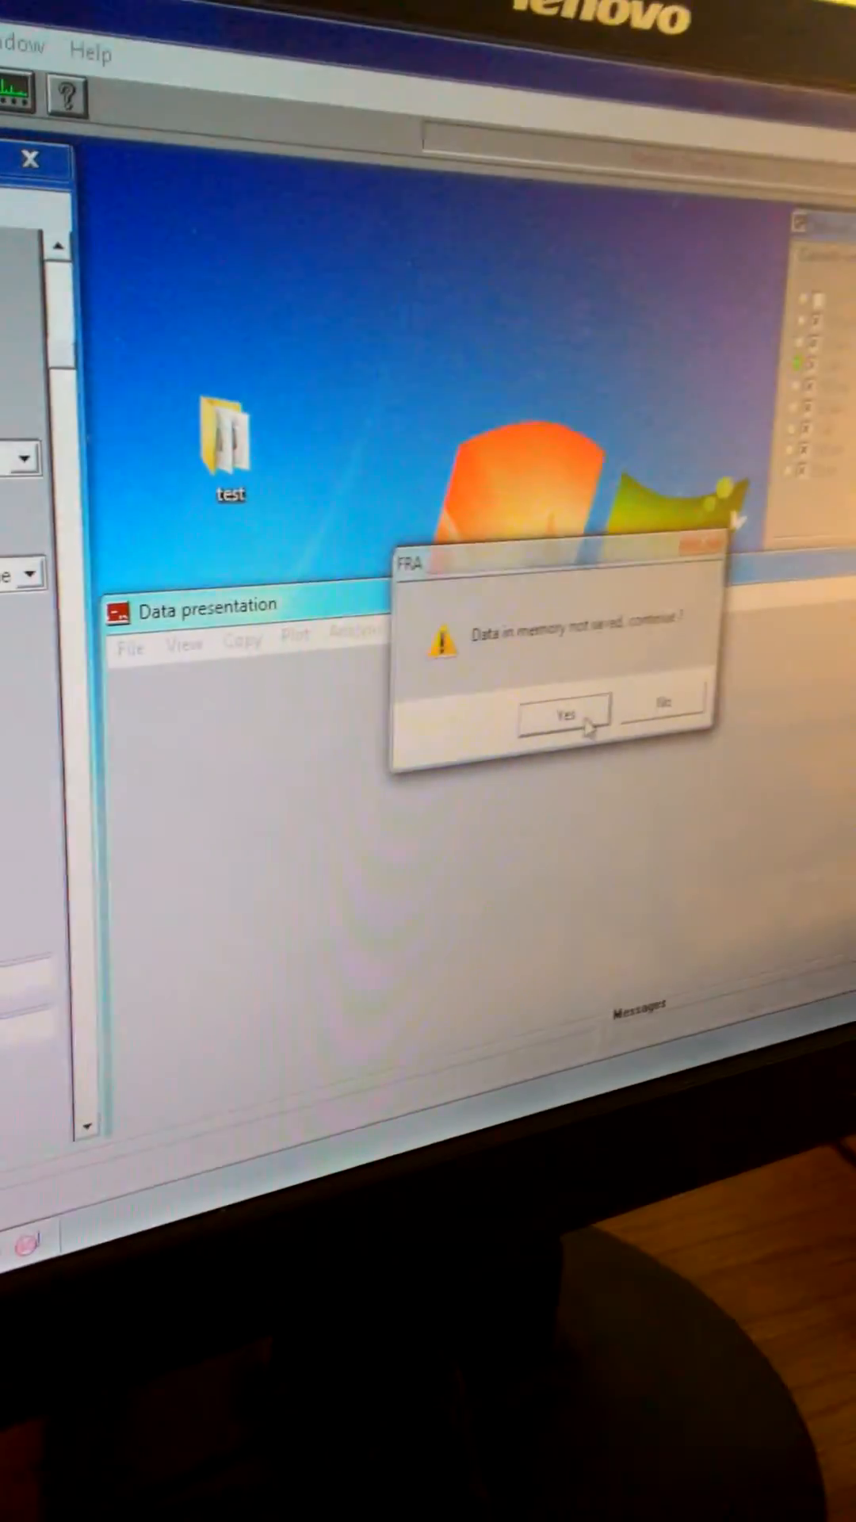
{"action": "left_click", "coordinate": [564, 715]}
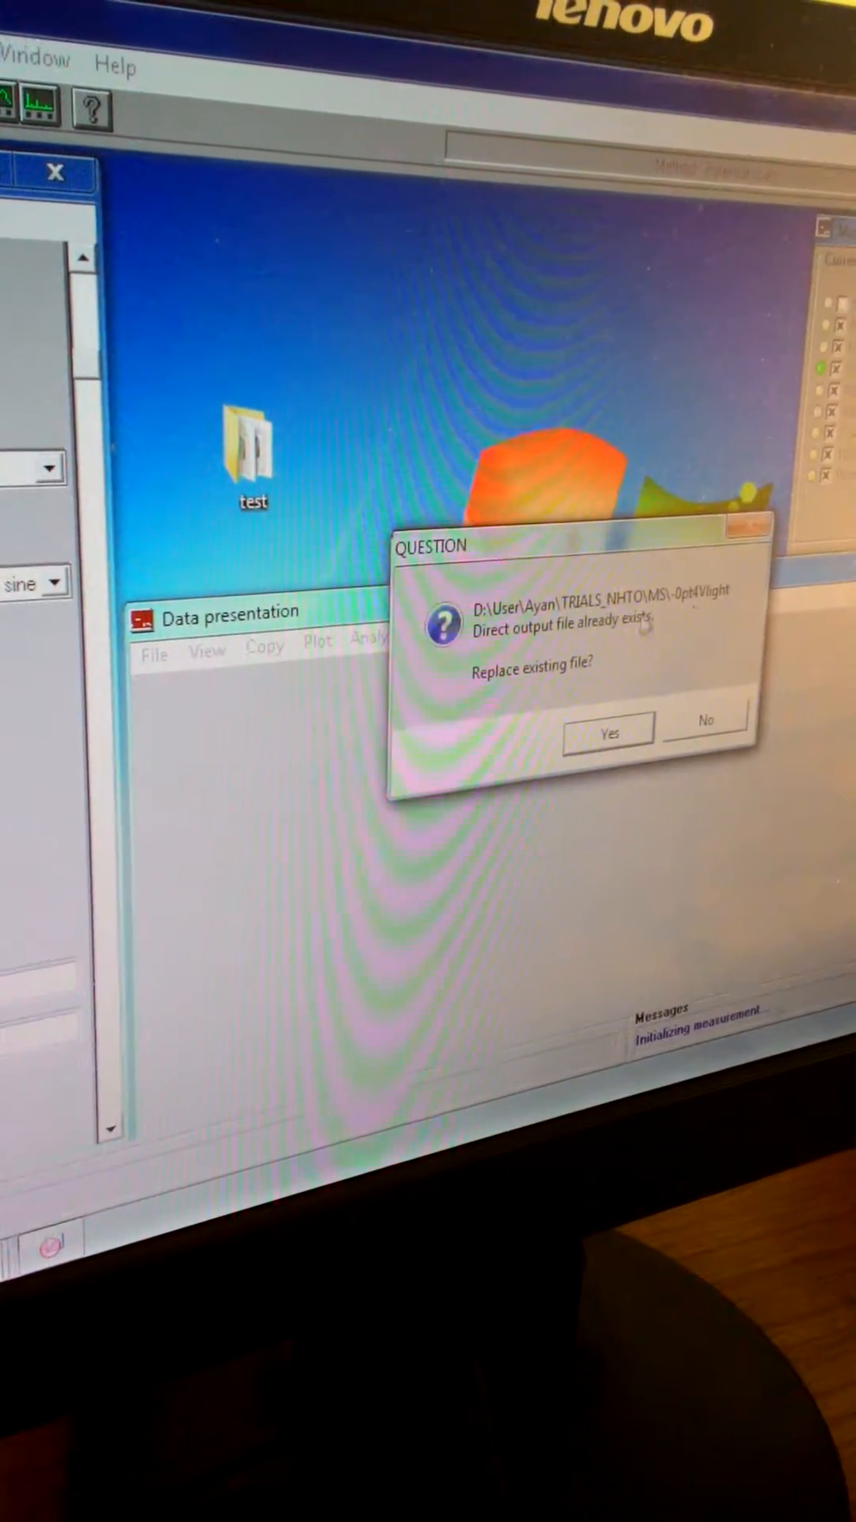
{"action": "left_click", "coordinate": [609, 733]}
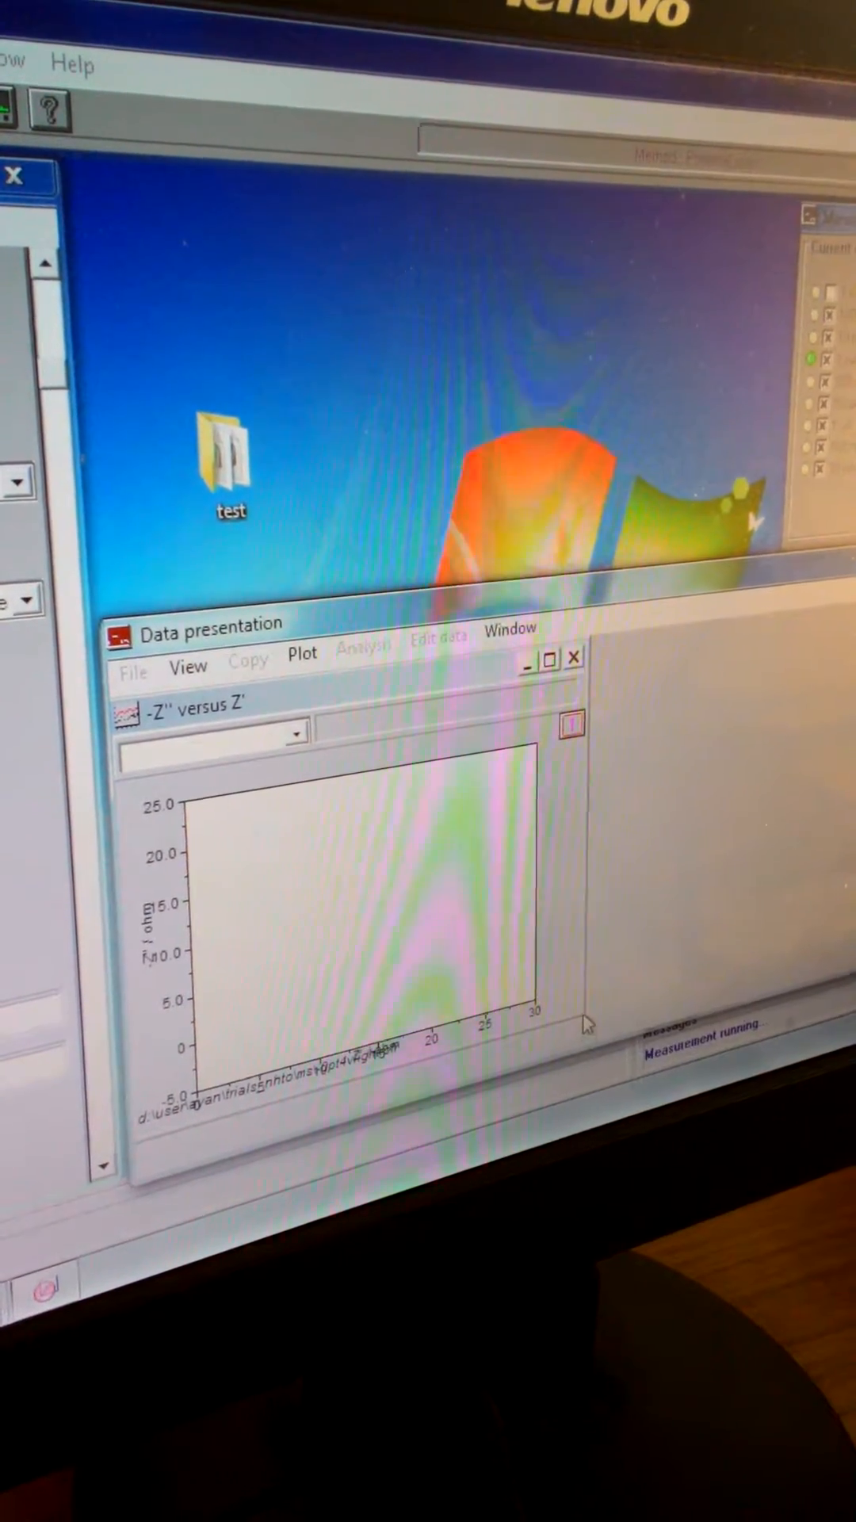
Step: List the frequency scan plot types from the View menu in Data presentation
{"action": "left_click", "coordinate": [172, 671]}
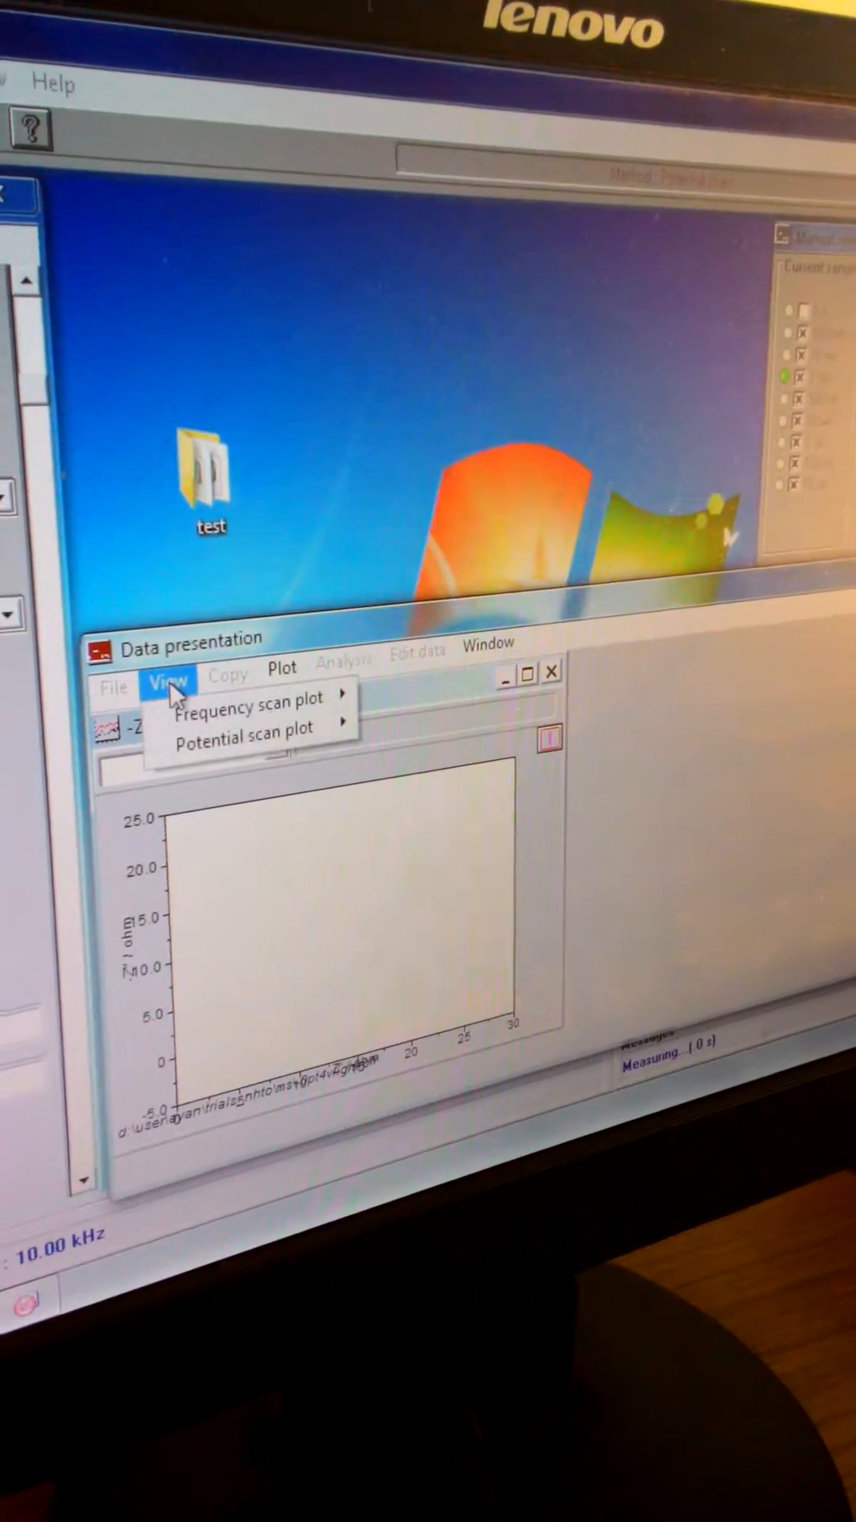
{"action": "left_click", "coordinate": [249, 704]}
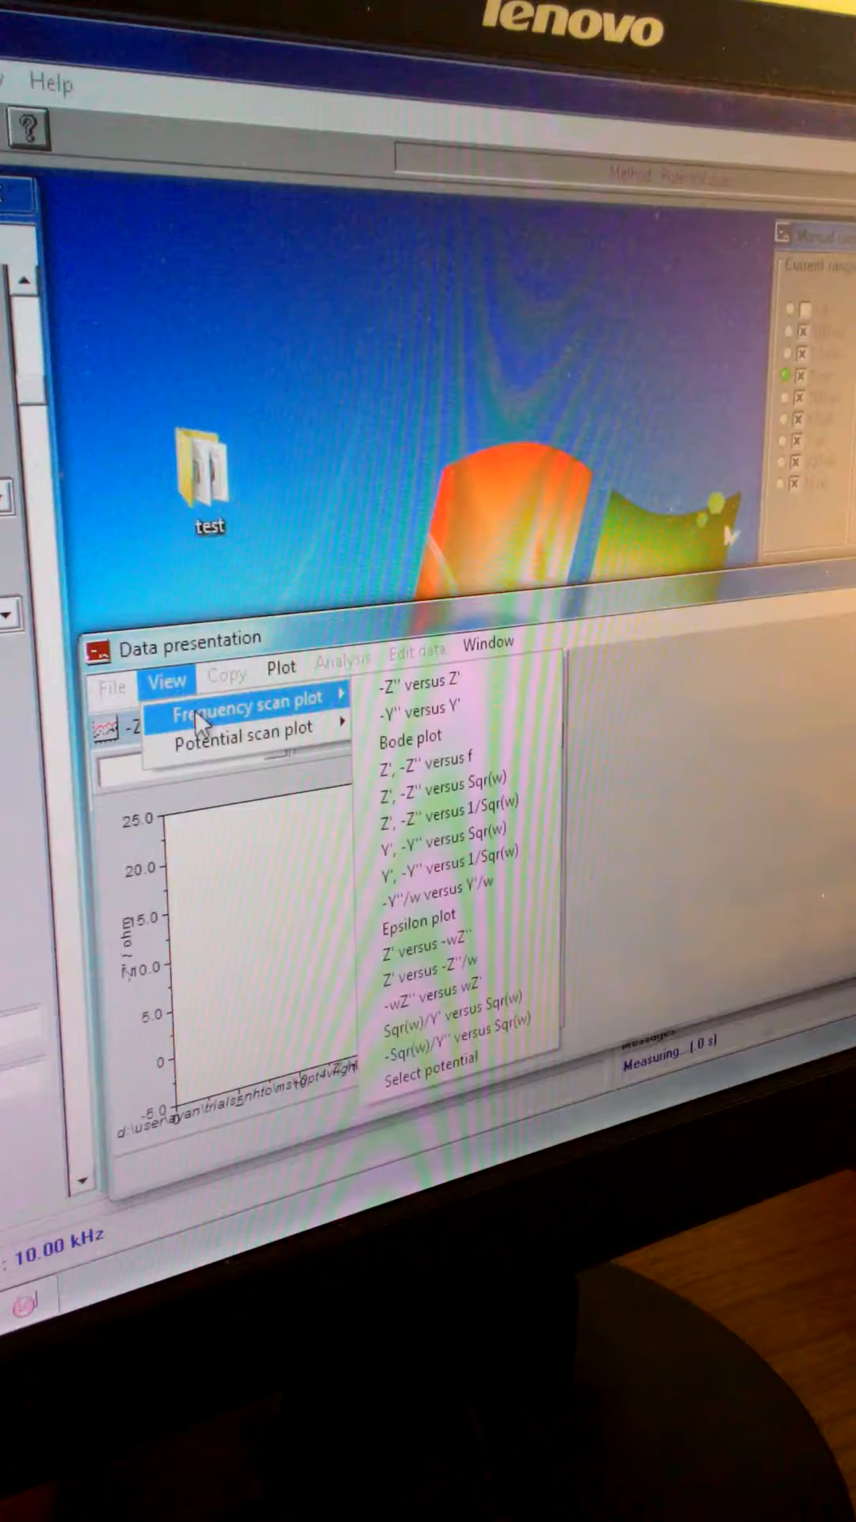
{"action": "mouse_move", "coordinate": [242, 724]}
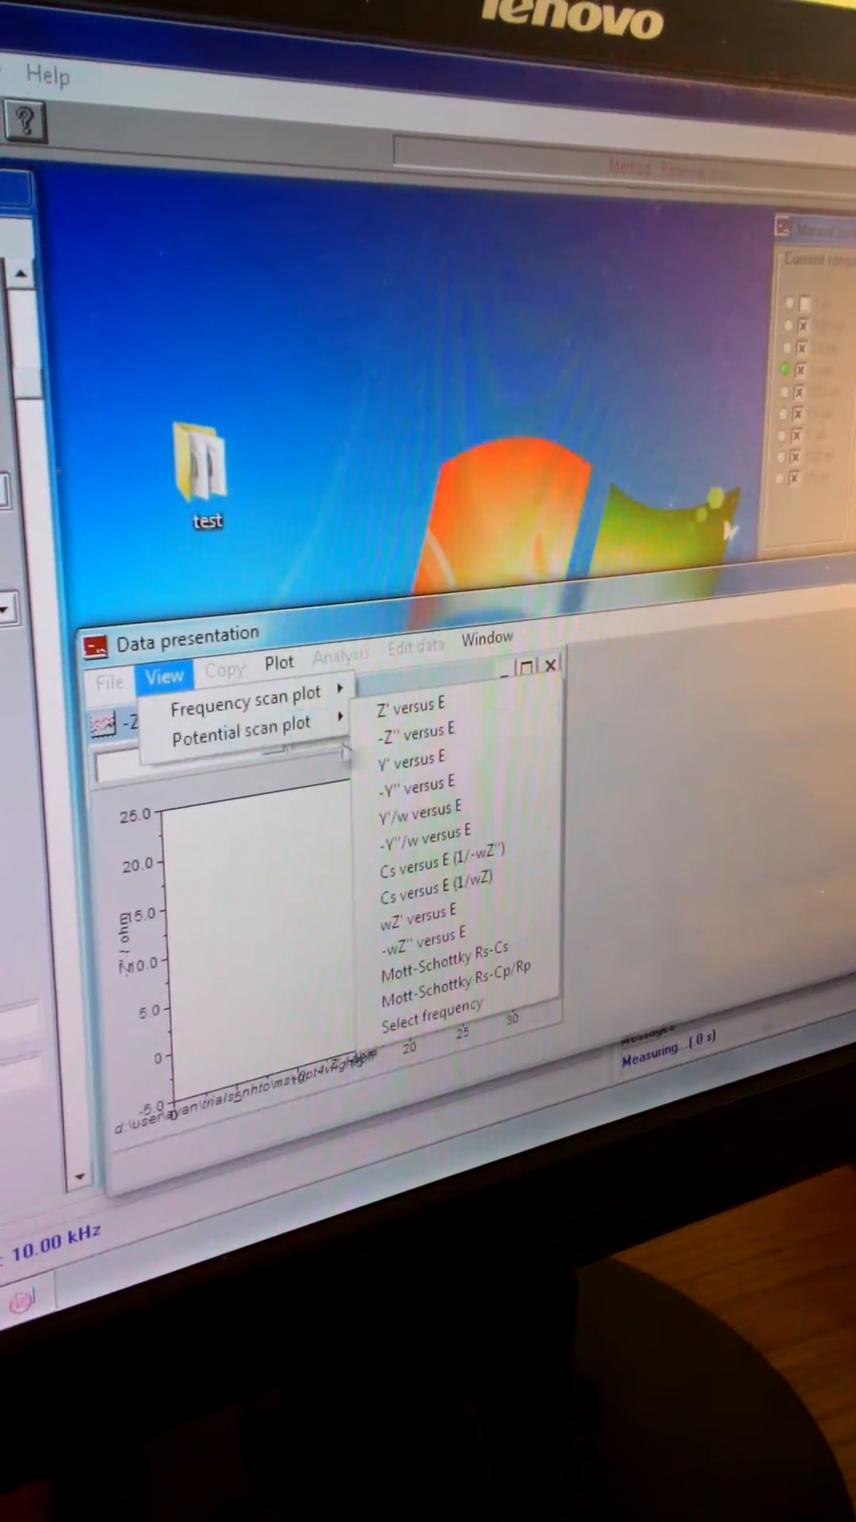